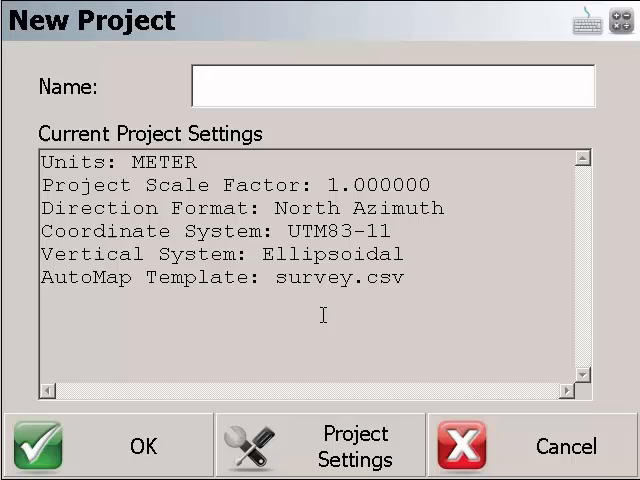
- Enter 'Demo' as the new project's name in the Name field
left_click(390, 86)
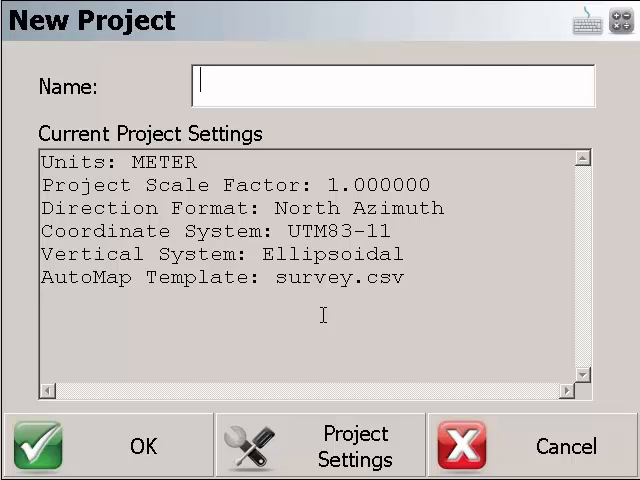
type("Demo")
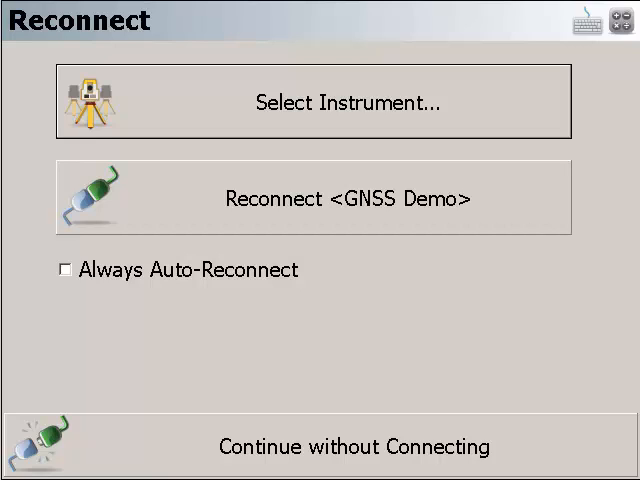
mouse_move(540, 252)
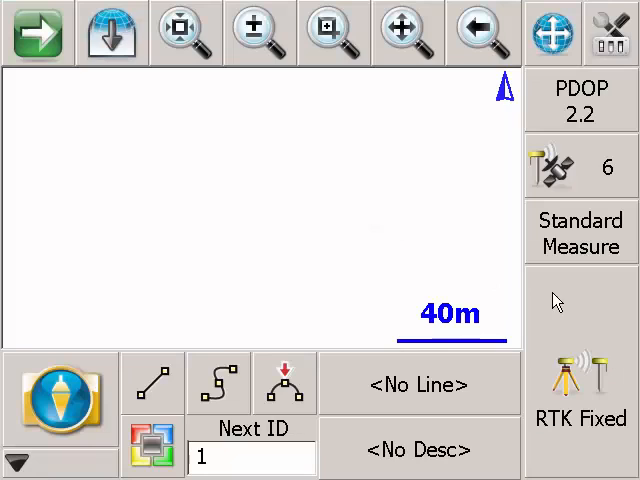
mouse_move(558, 300)
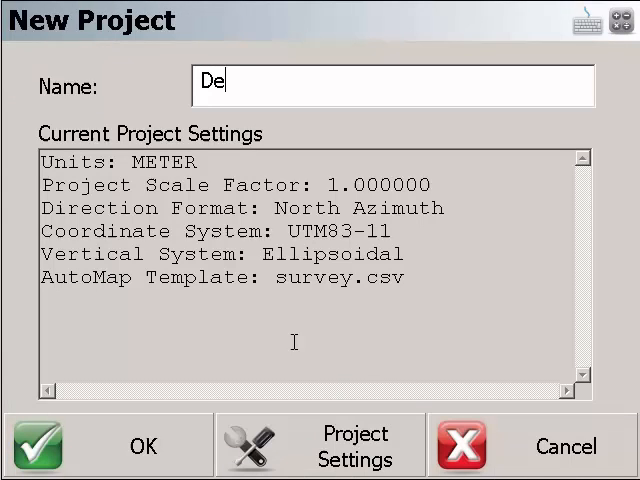
- Complete the second project's name as 'Demo2'
type("mo2")
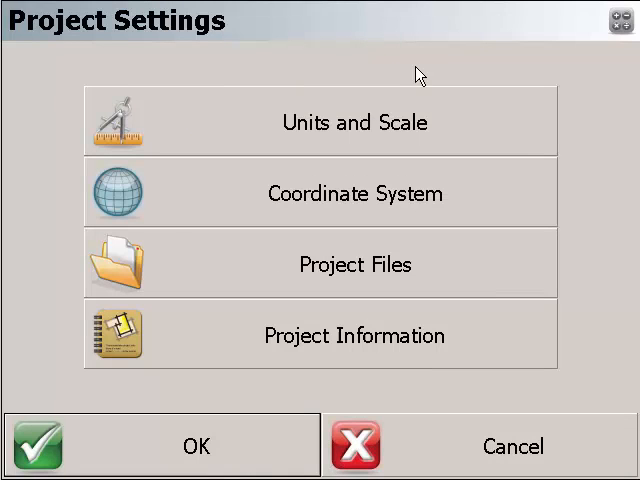
left_click(354, 122)
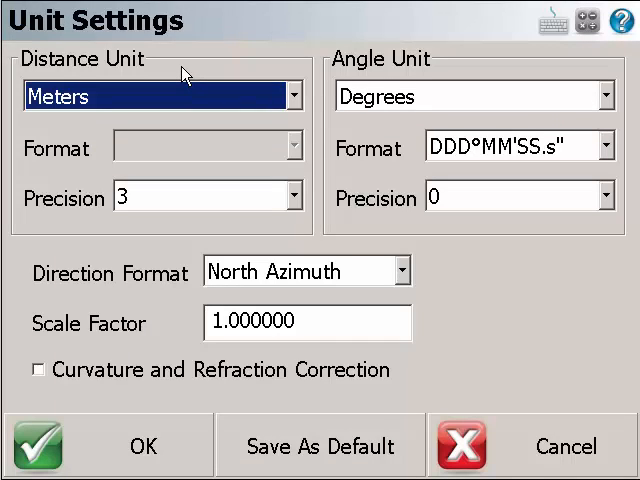
mouse_move(368, 238)
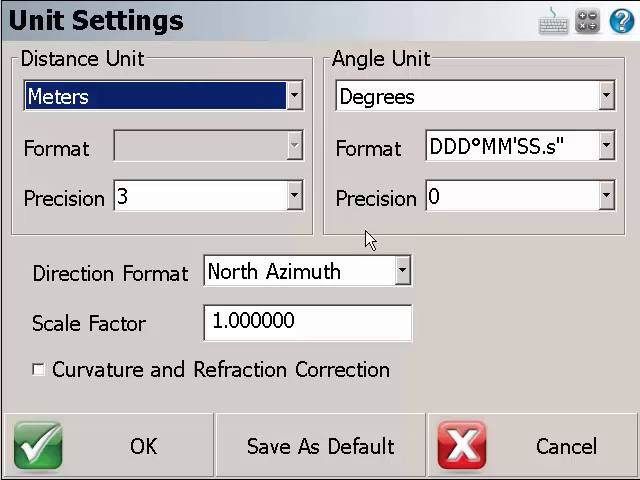
mouse_move(168, 448)
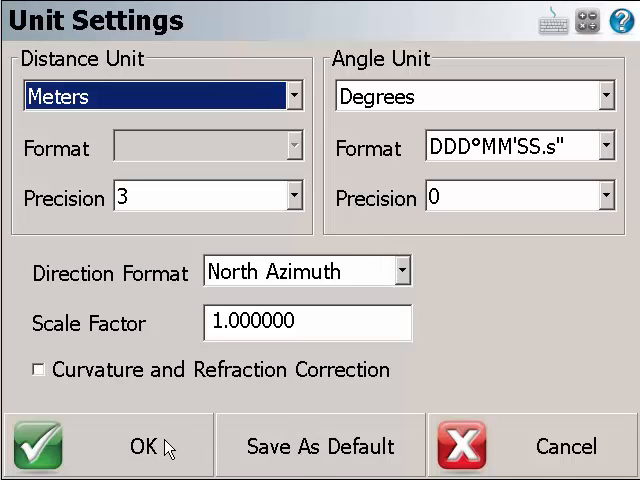
left_click(144, 444)
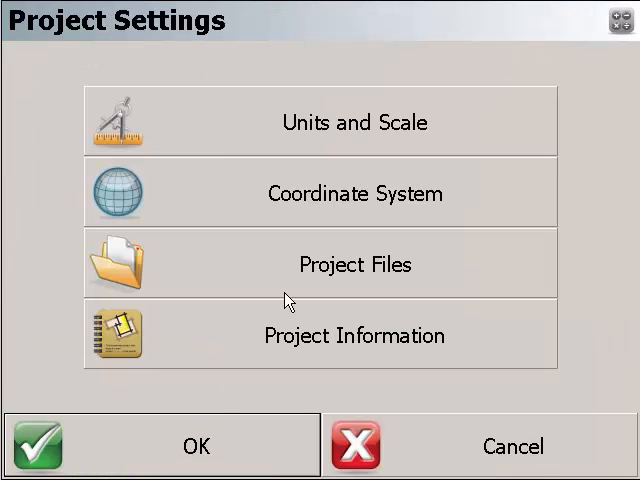
mouse_move(384, 292)
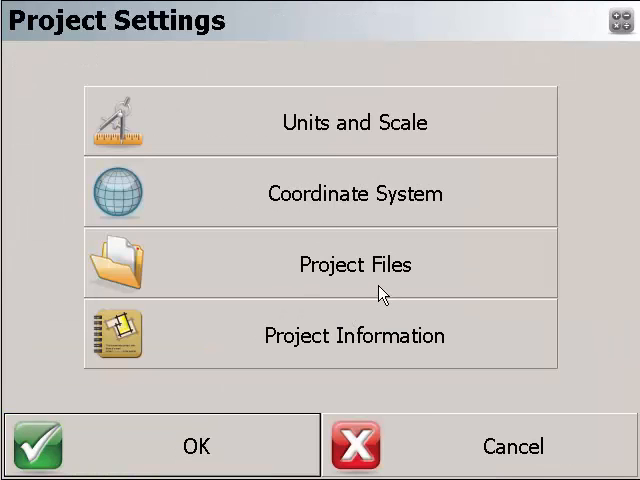
- Generate a fresh date-stamped raw file name under Project Files and accept it
left_click(352, 264)
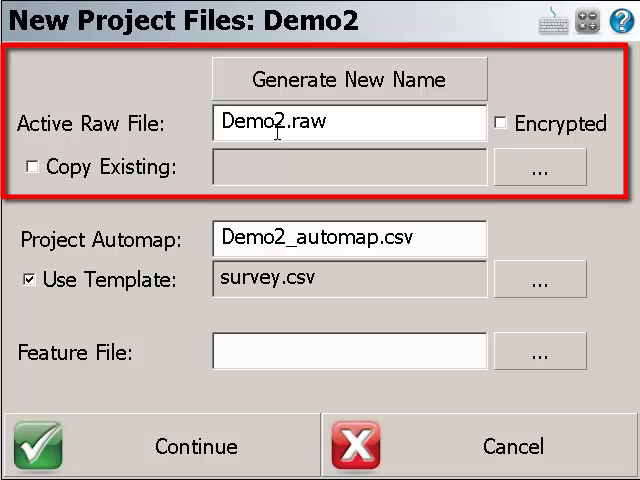
left_click(352, 80)
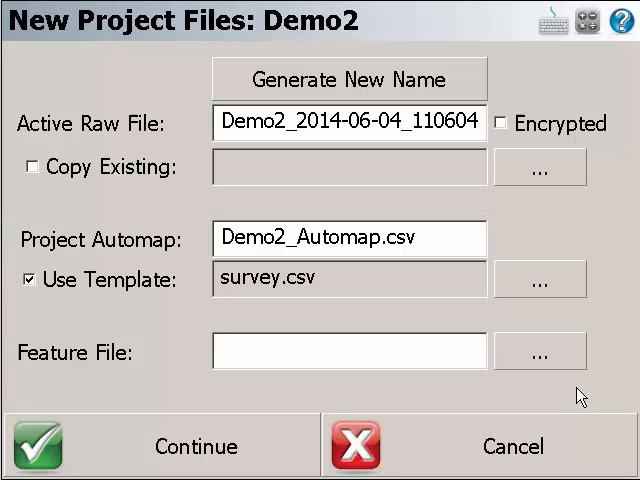
left_click(196, 446)
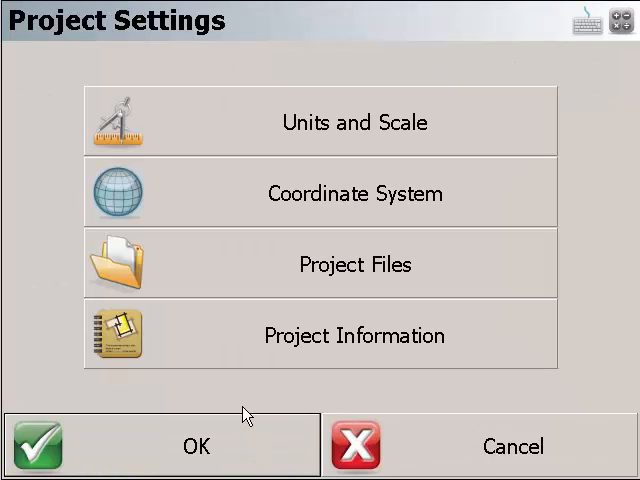
- Confirm Demo2's project settings with OK to finish creating the project
left_click(194, 446)
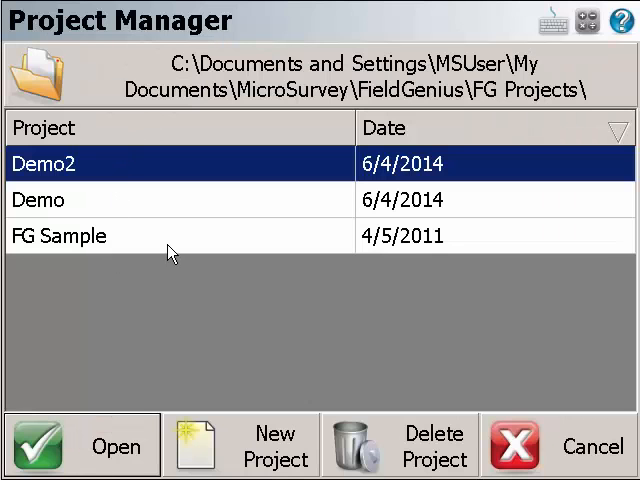
- Open FG Sample with its existing project files and display its survey in Map View
left_click(60, 236)
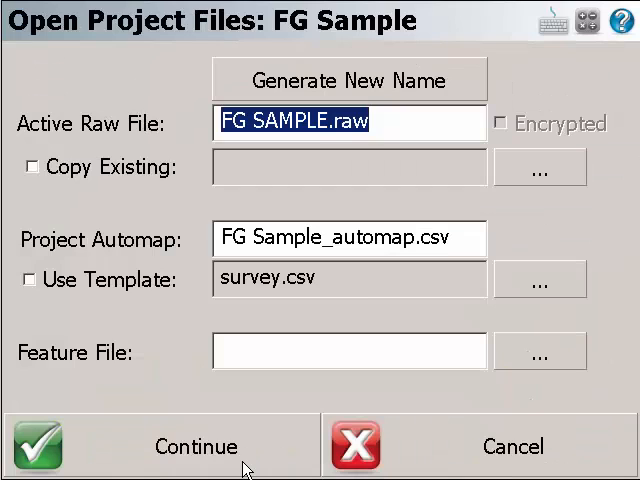
left_click(196, 444)
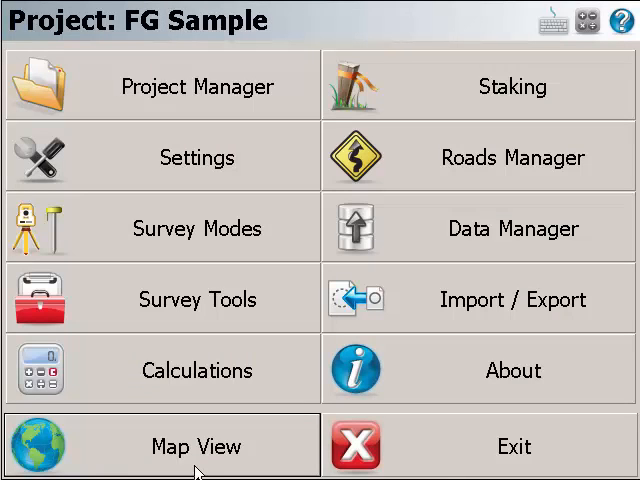
left_click(196, 444)
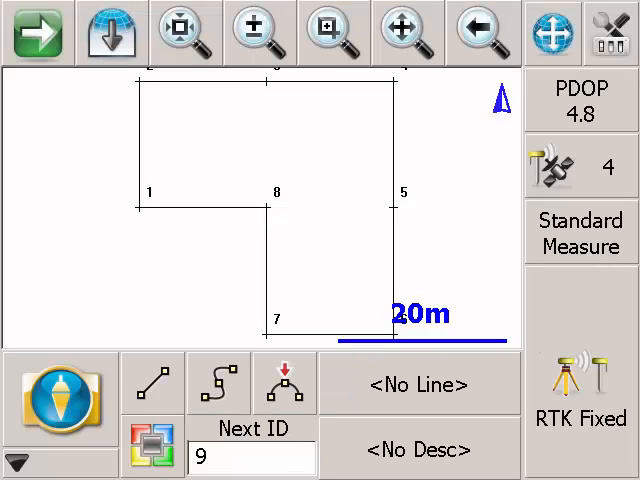